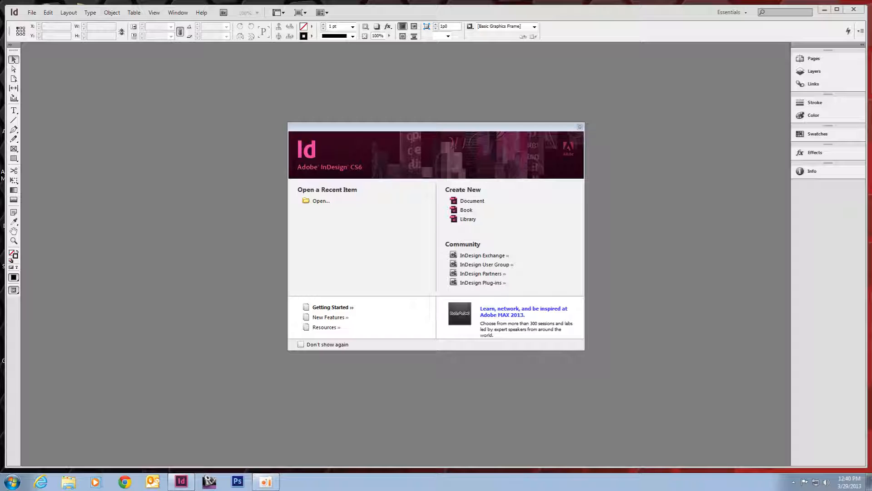
Start a new document and turn off Facing Pages
click(472, 201)
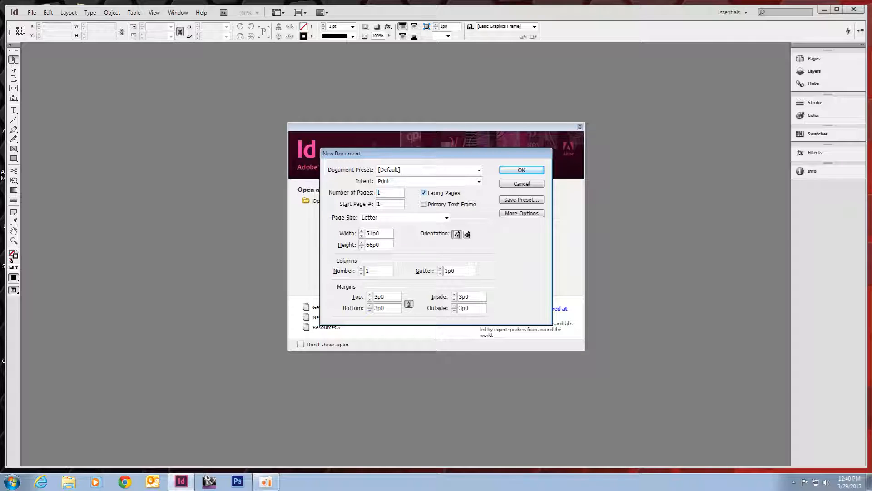
click(423, 192)
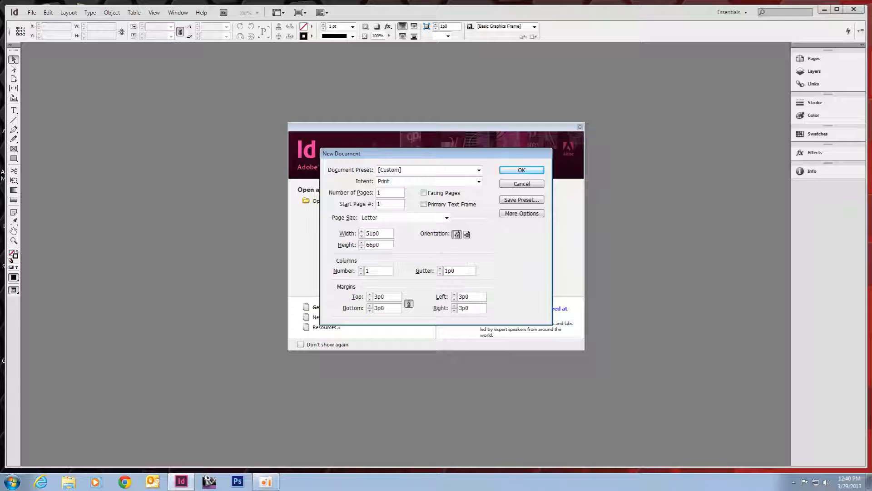
Set the page to 24 in wide by 36 in tall in portrait orientation
triple_click(379, 233)
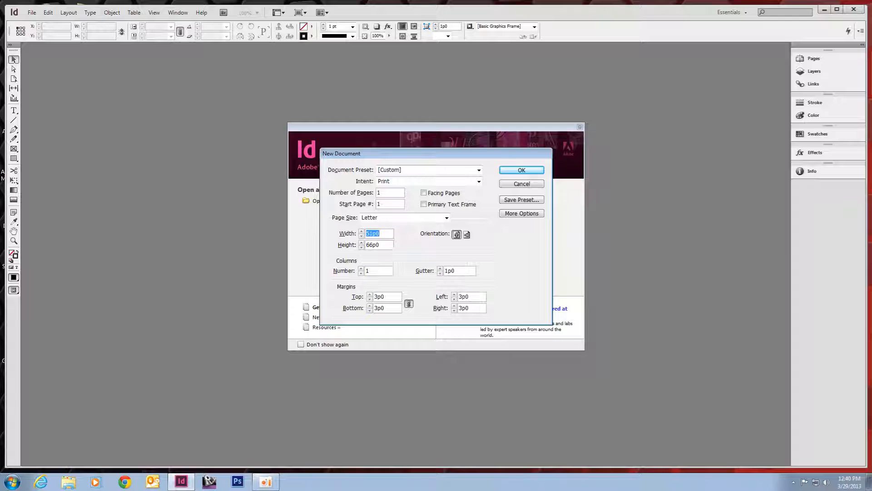
text(24)
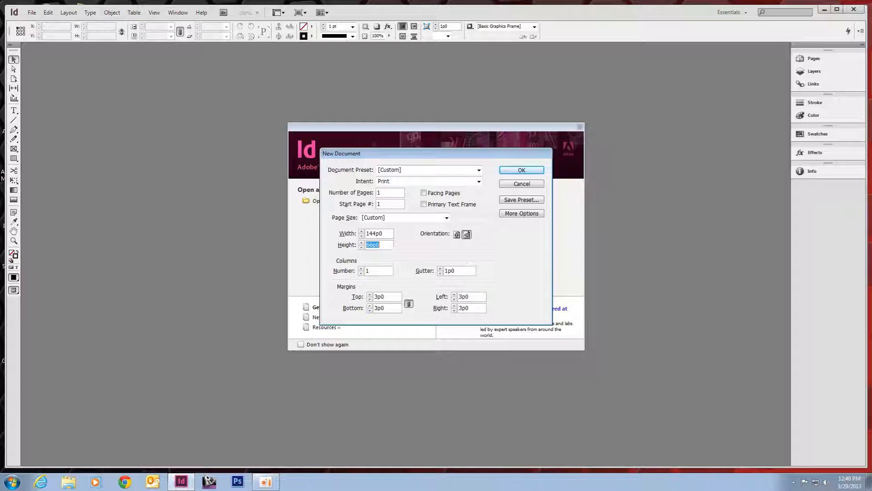
text(36)
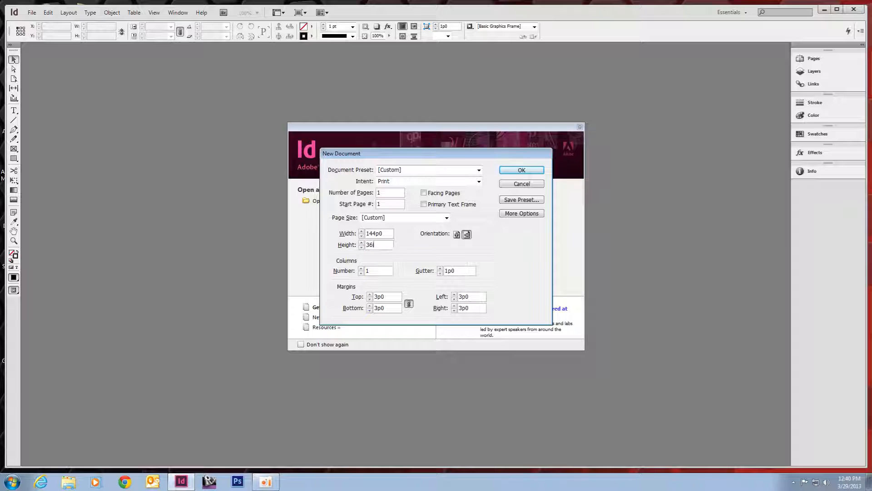
text(in)
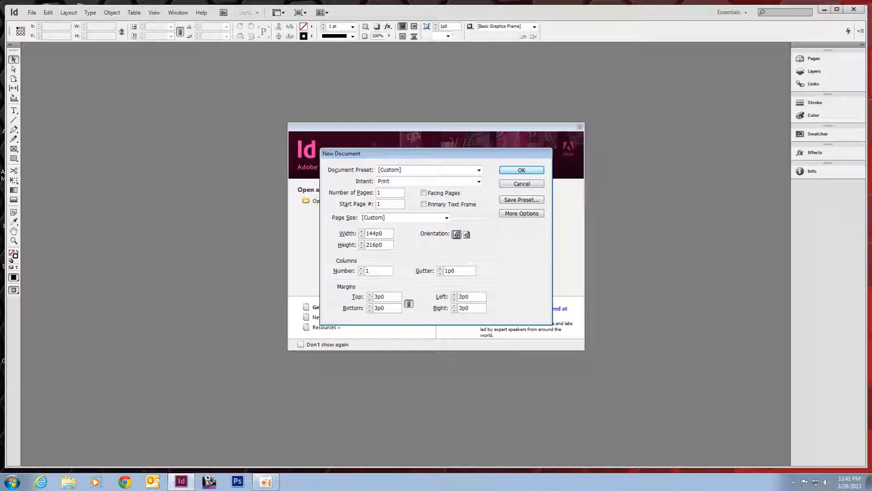
click(466, 234)
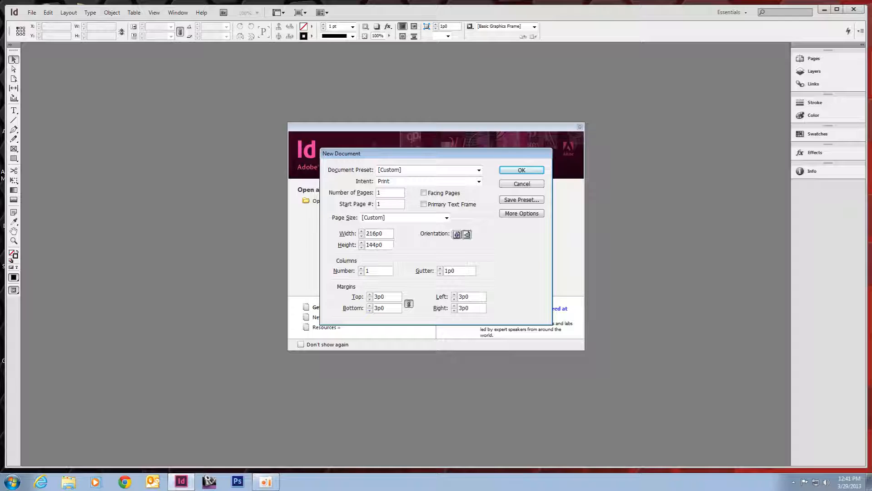
click(456, 234)
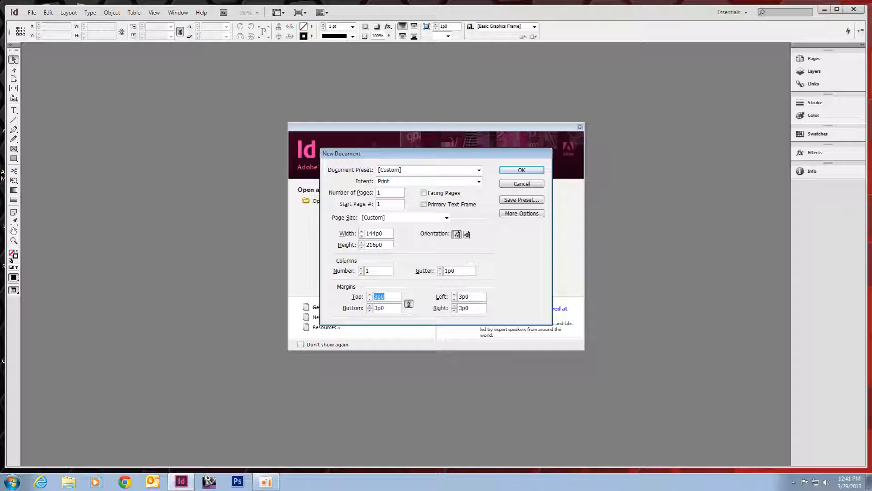
Set all linked margins to 0.25 in and create the document
text(.25)
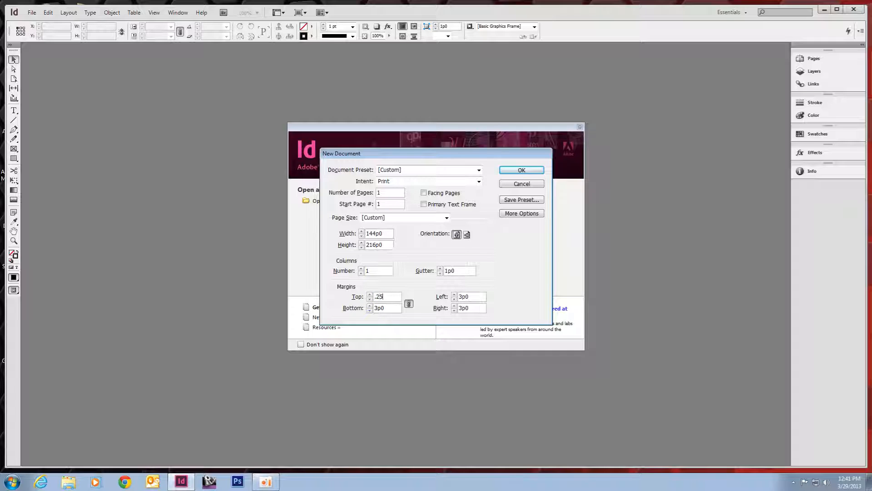
text(in)
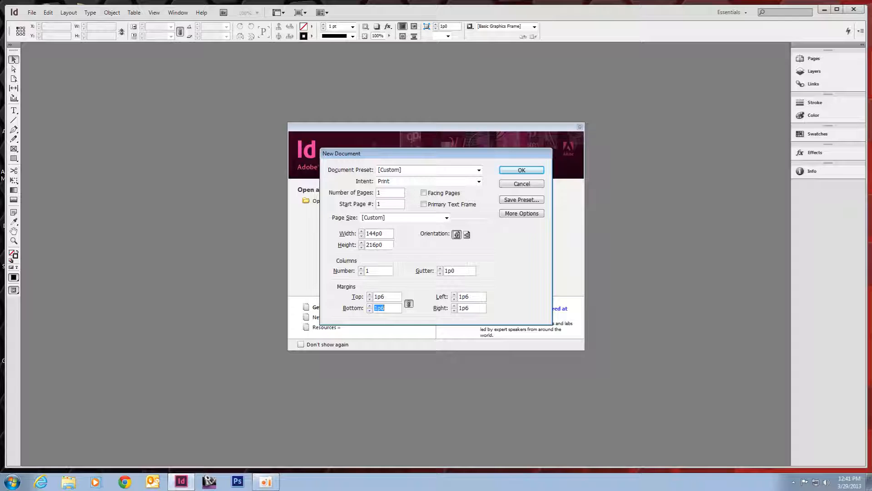
click(520, 170)
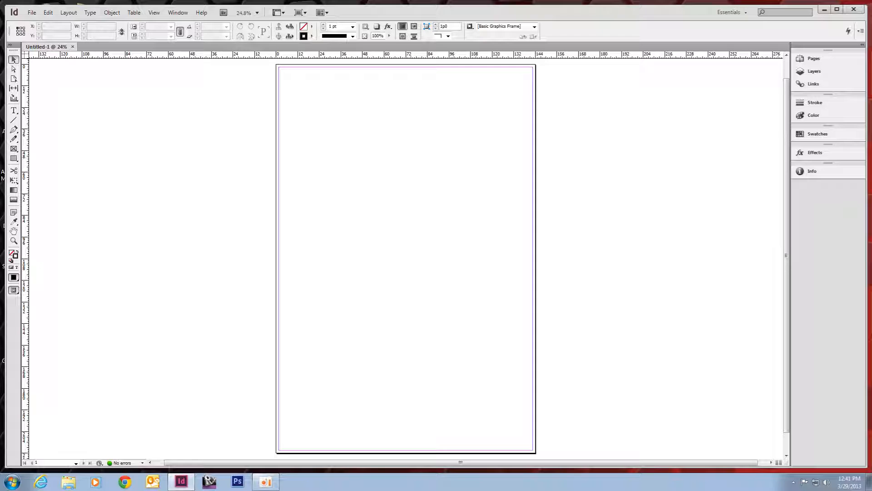
Set horizontal and vertical ruler units to Inches in Units & Increments preferences
click(47, 12)
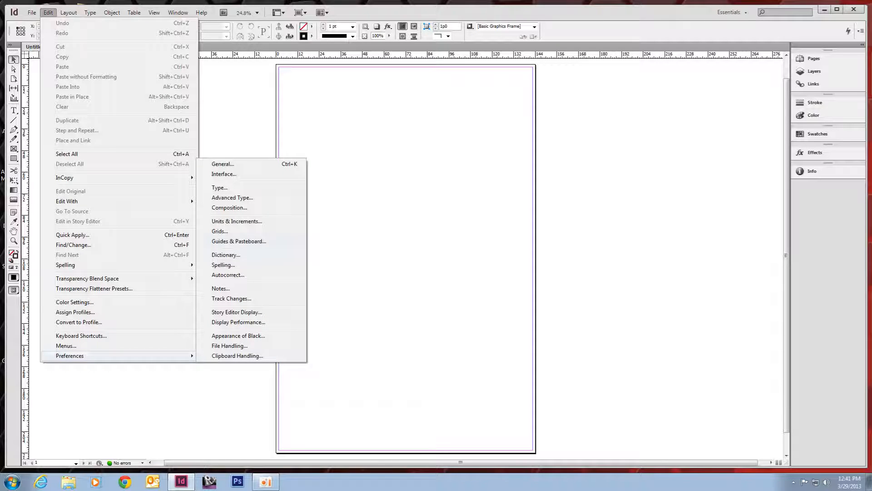
click(236, 221)
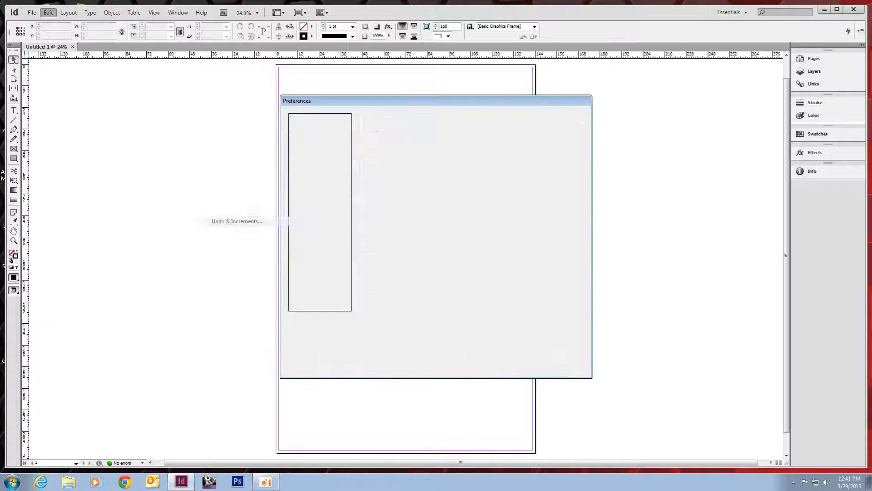
click(236, 220)
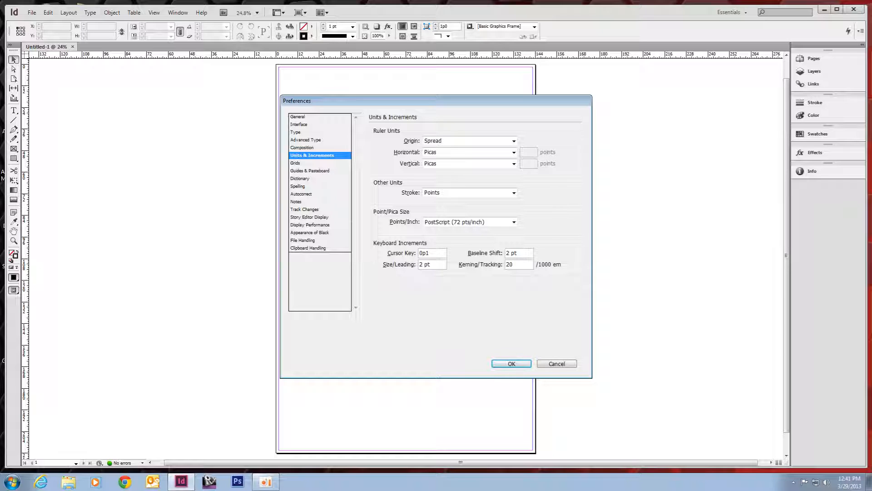
click(513, 152)
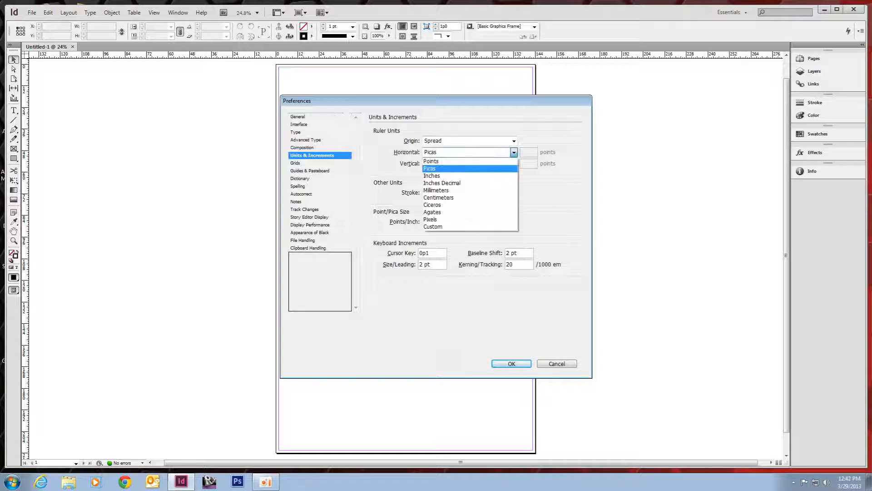
click(441, 175)
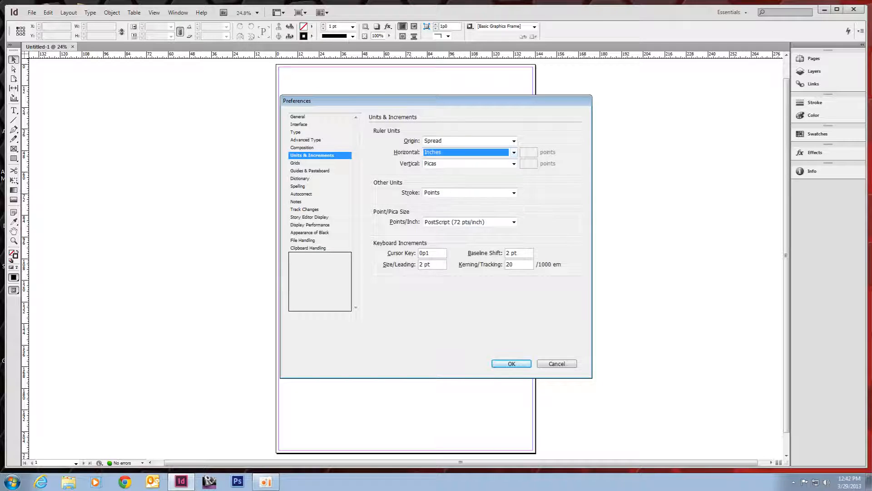
click(512, 163)
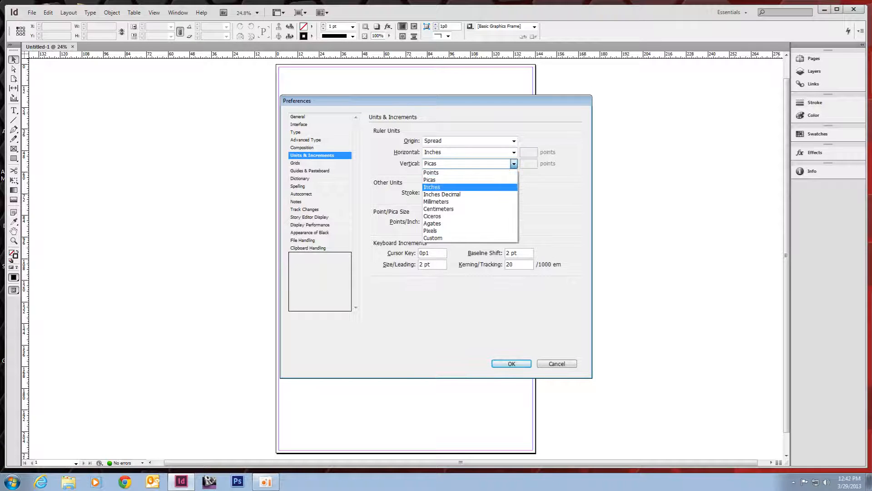
click(431, 187)
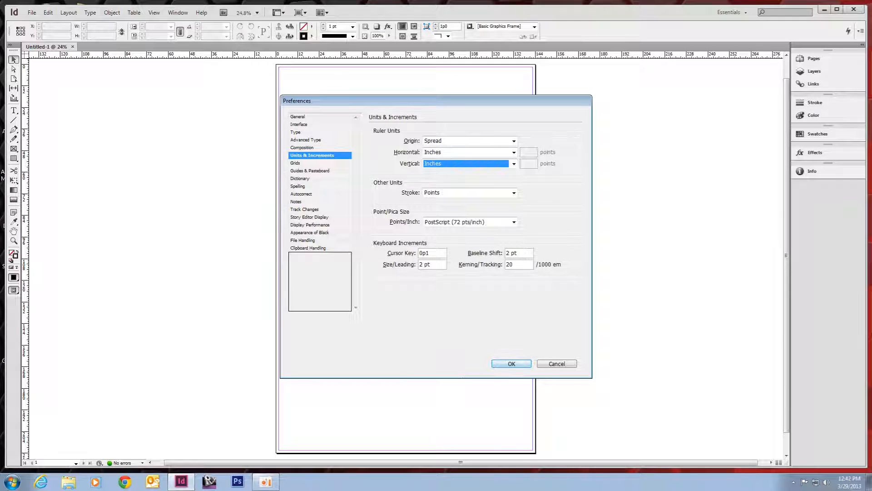
click(511, 363)
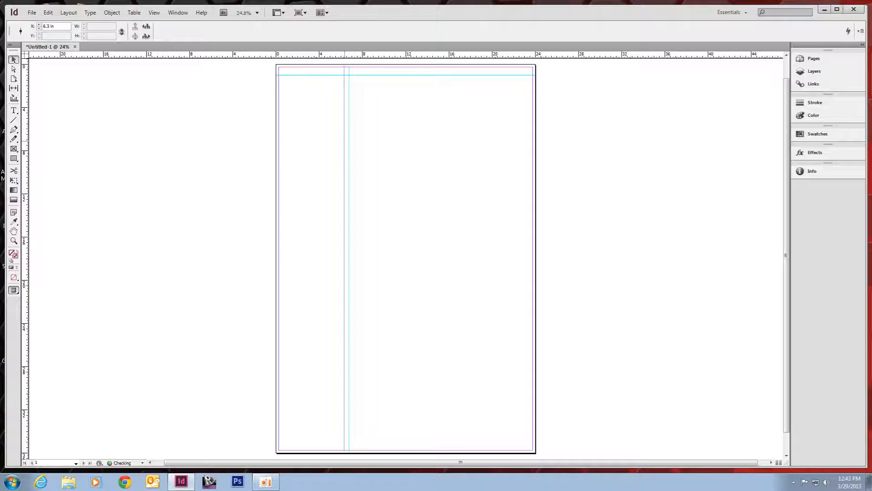
Move the vertical guide left and position it at X = 1 in
drag(349, 223, 312, 222)
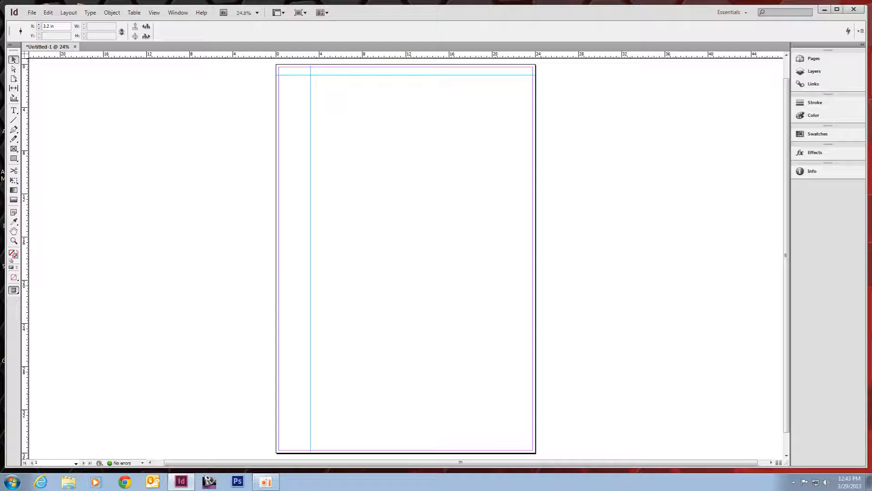
click(53, 27)
text(1)
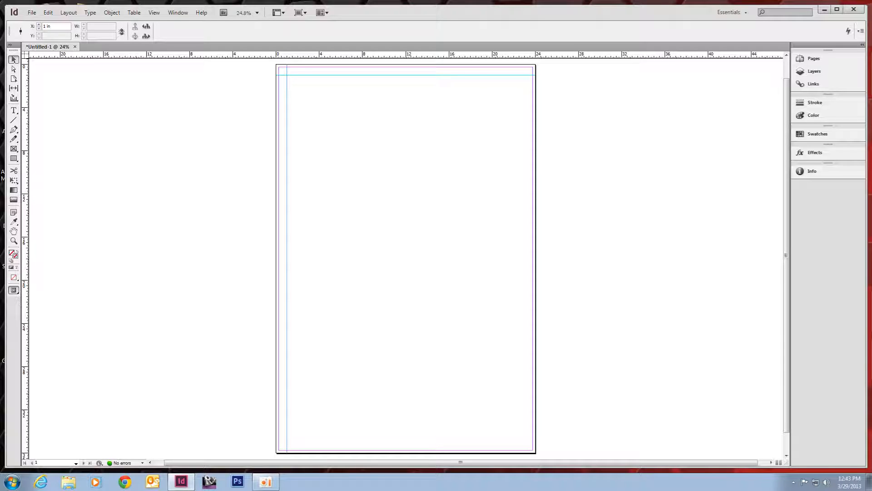
click(13, 110)
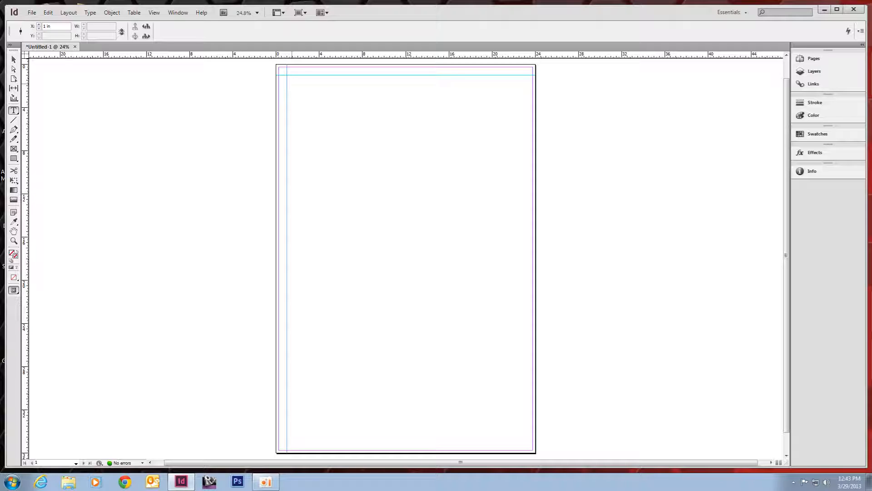
Draw a large top-left text frame set to Minion Pro Regular at 48 pt
drag(289, 83, 305, 96)
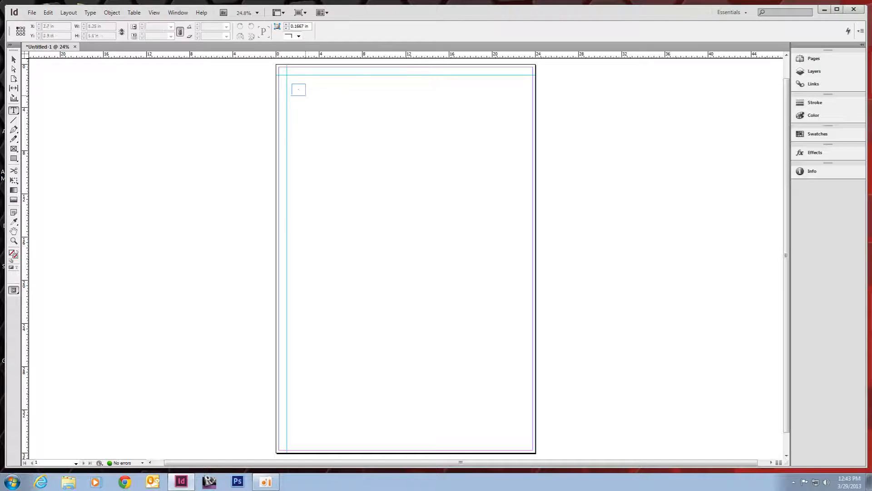
drag(299, 89, 454, 177)
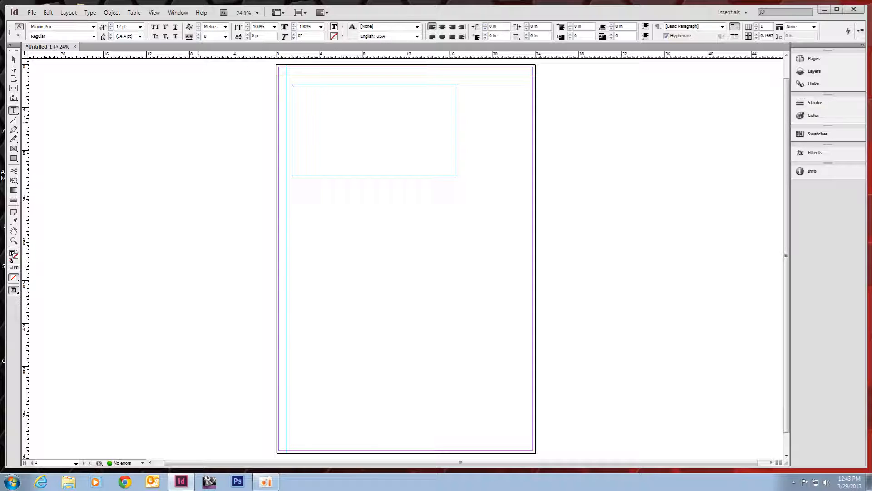
click(94, 26)
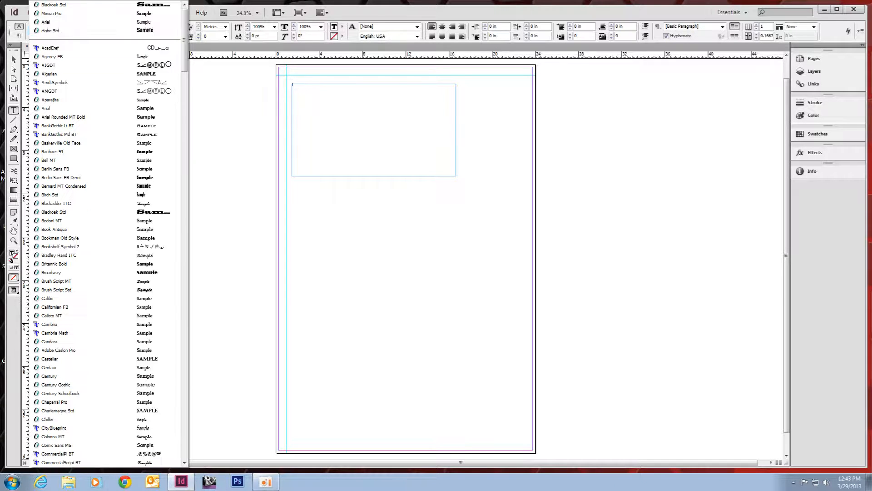
click(56, 280)
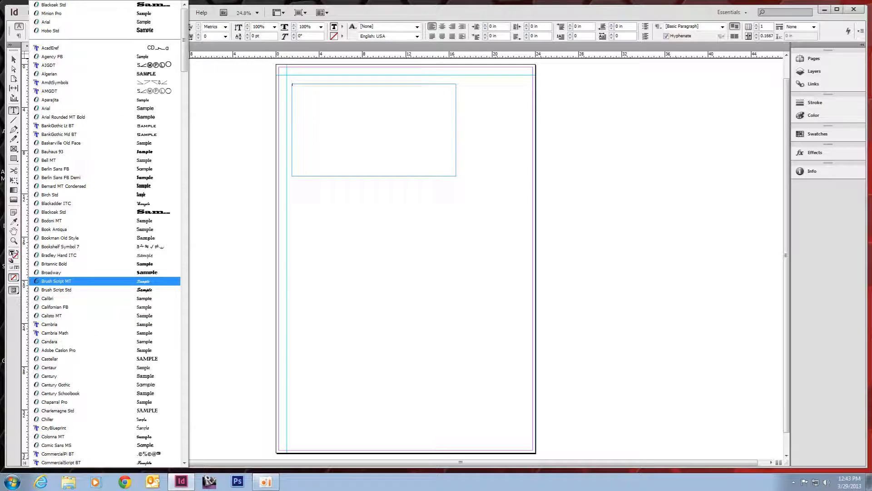
click(64, 117)
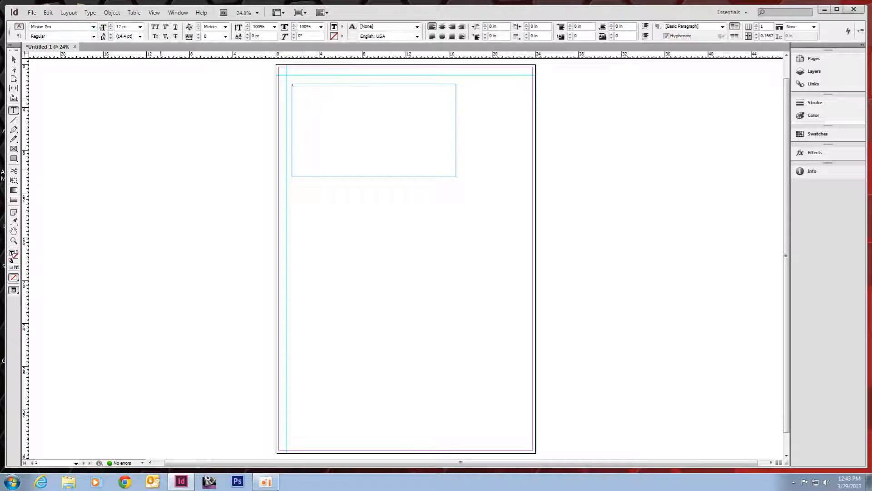
click(93, 36)
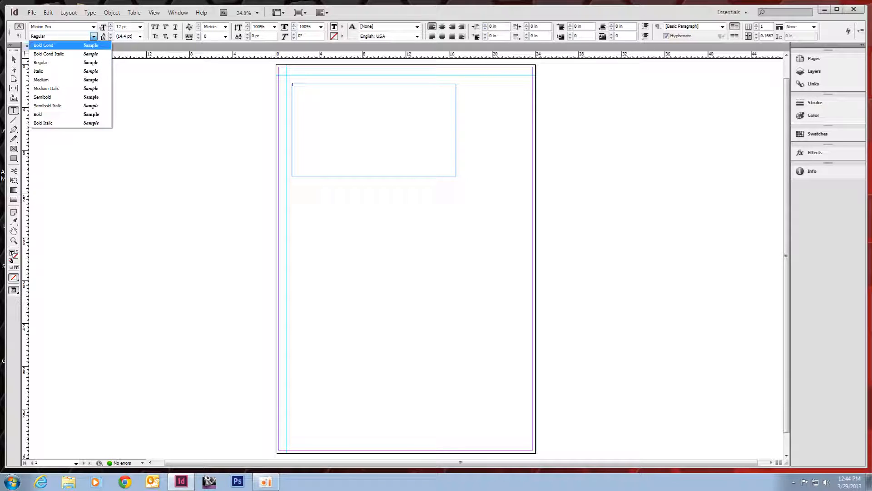
mouse_move(43, 122)
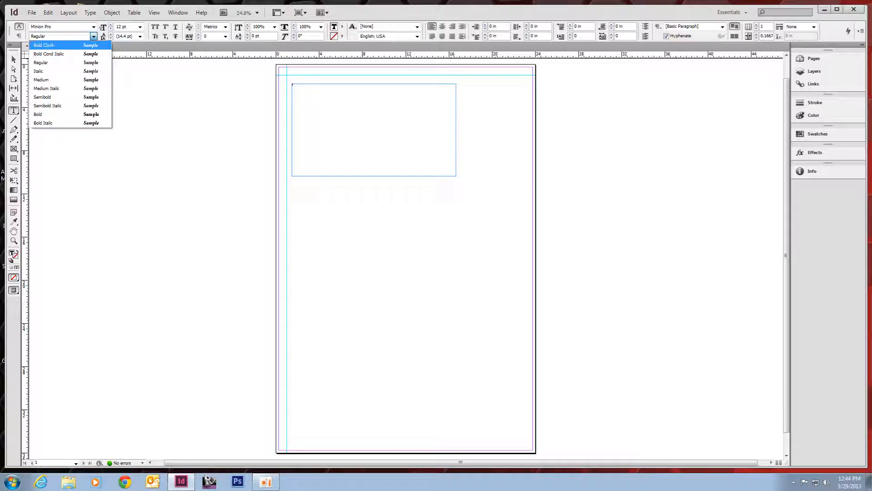
mouse_move(48, 97)
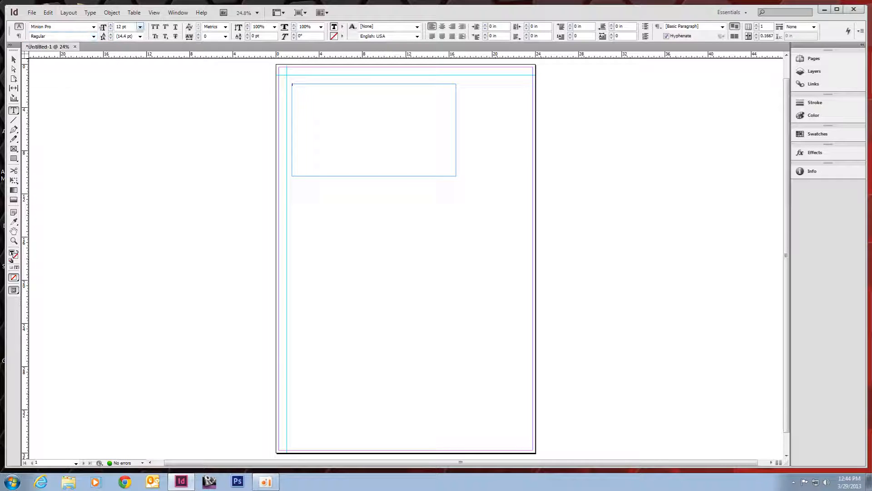
click(140, 26)
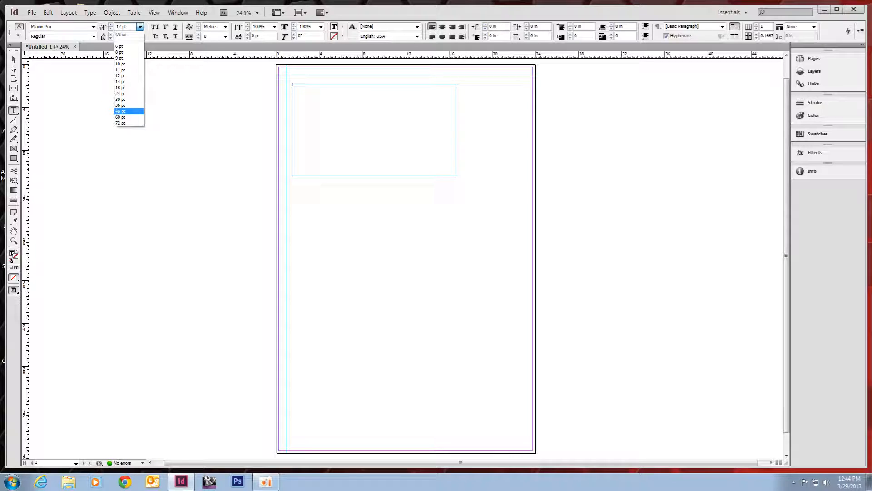
click(121, 111)
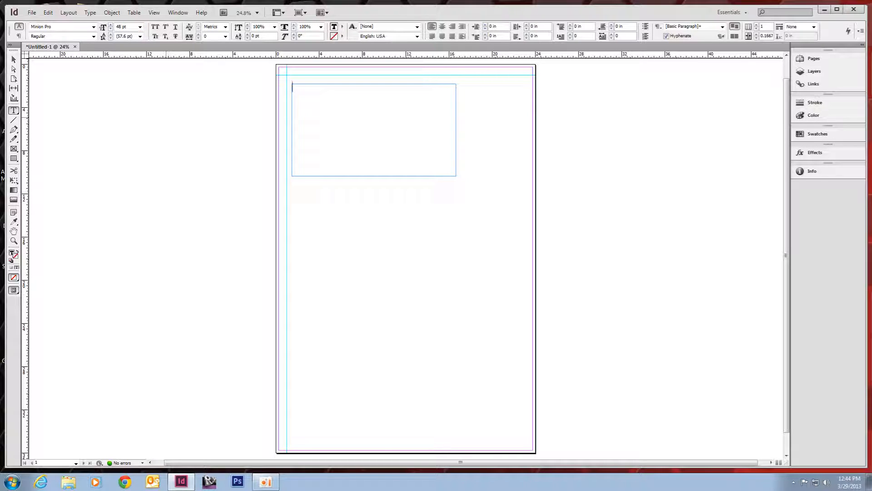
Type 'this is a text box' into the frame and select the line
text(this is a text box)
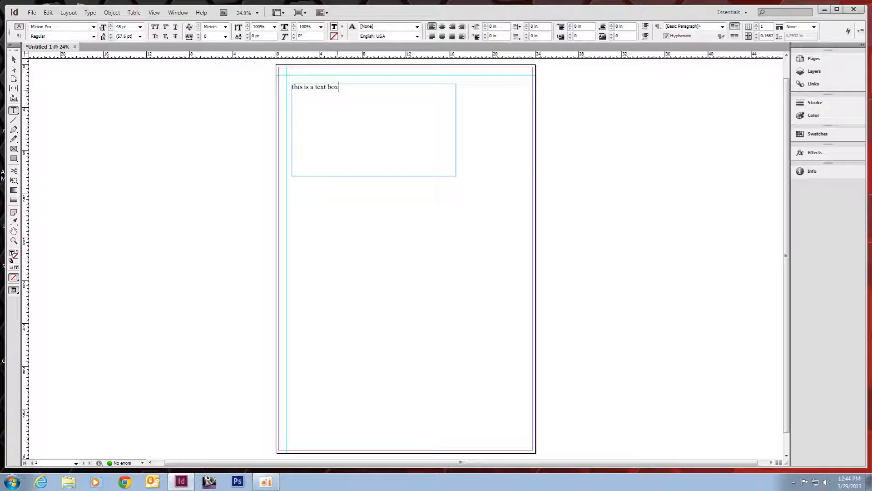
triple_click(314, 87)
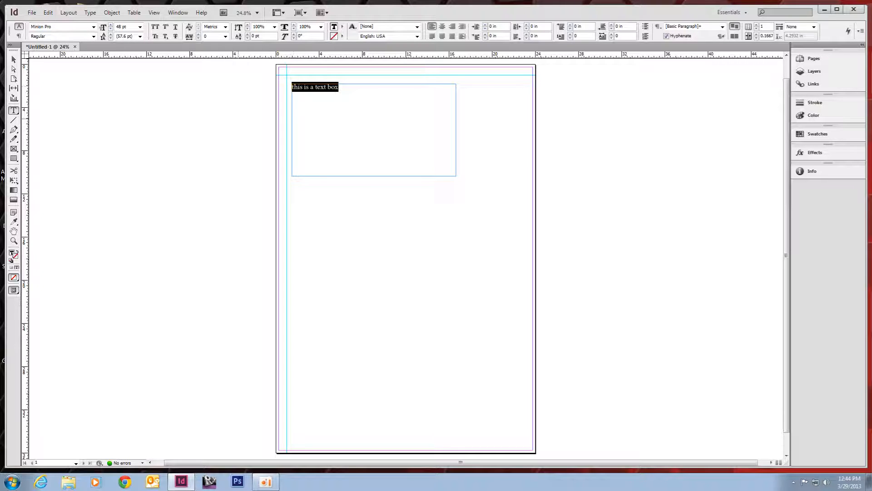
Set the selected sentence's type size to 110 pt
click(139, 26)
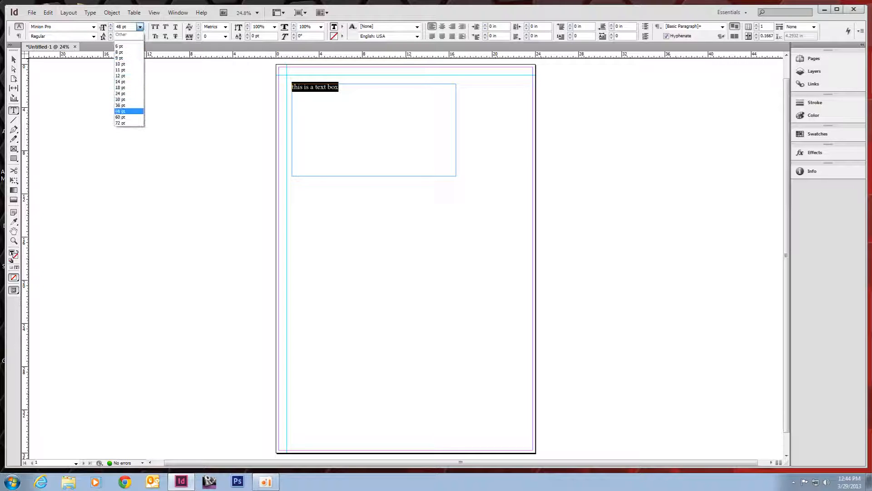
click(120, 117)
text(110)
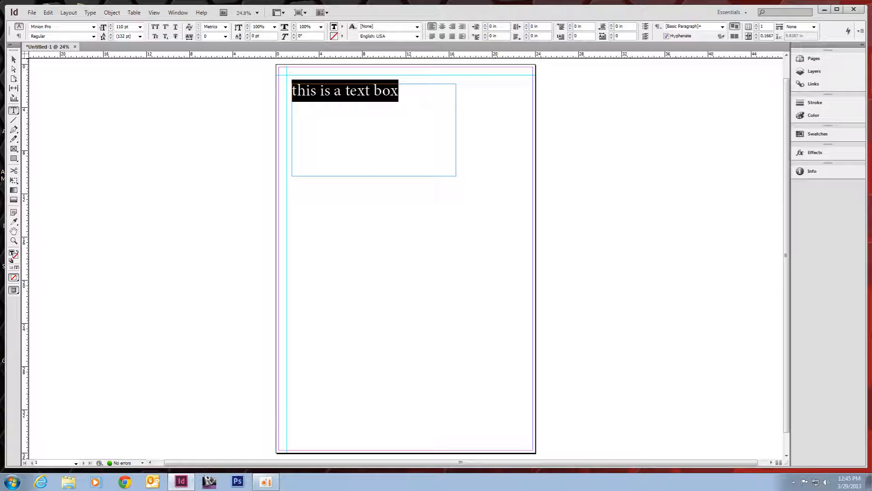
Fill the sentence with the yellow C=0 M=0 Y=100 K=0 swatch
click(354, 26)
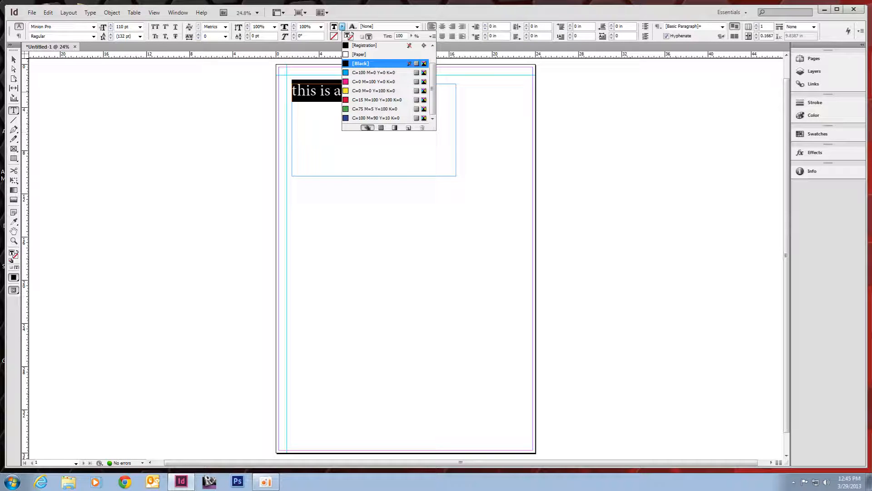
click(376, 89)
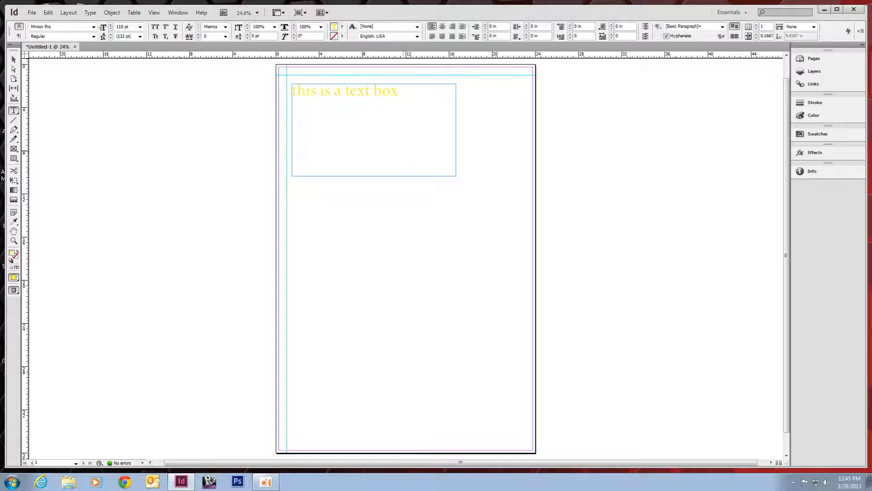
click(396, 90)
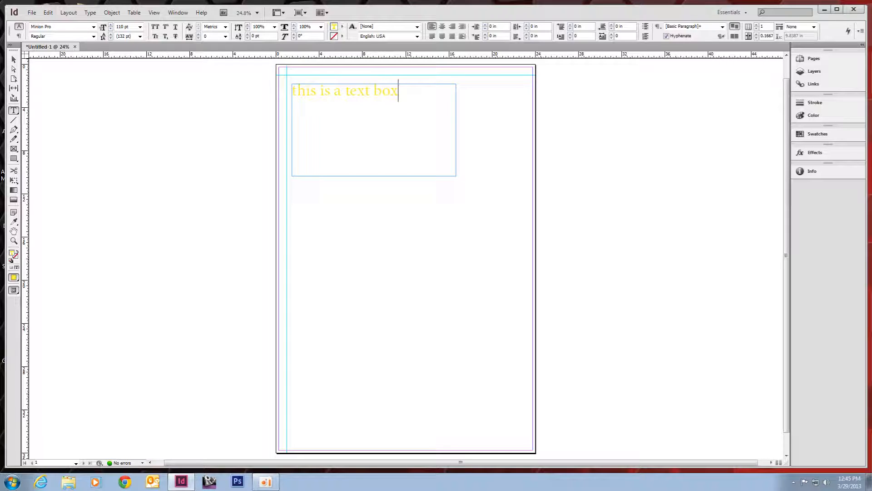
Switch to the Selection tool to shrink the yellow sentence's text frame
click(13, 59)
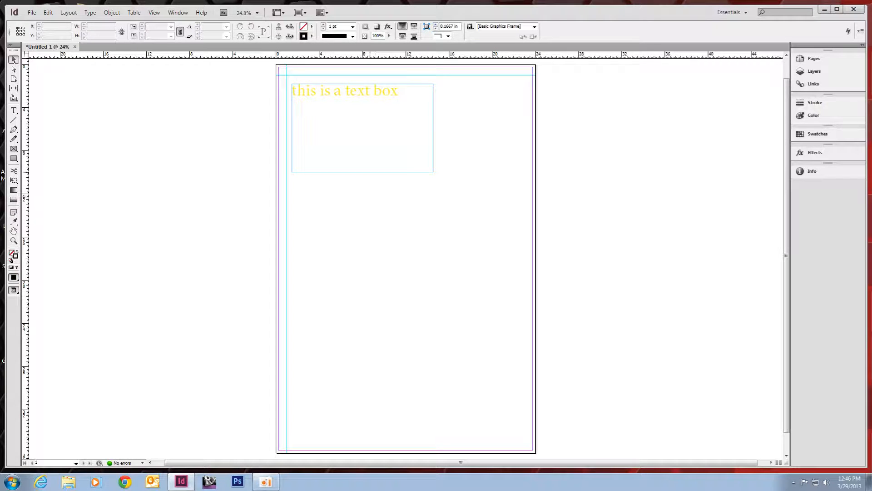
Fill the text frame with the red C=15 M=100 Y=100 K=0 swatch
click(362, 129)
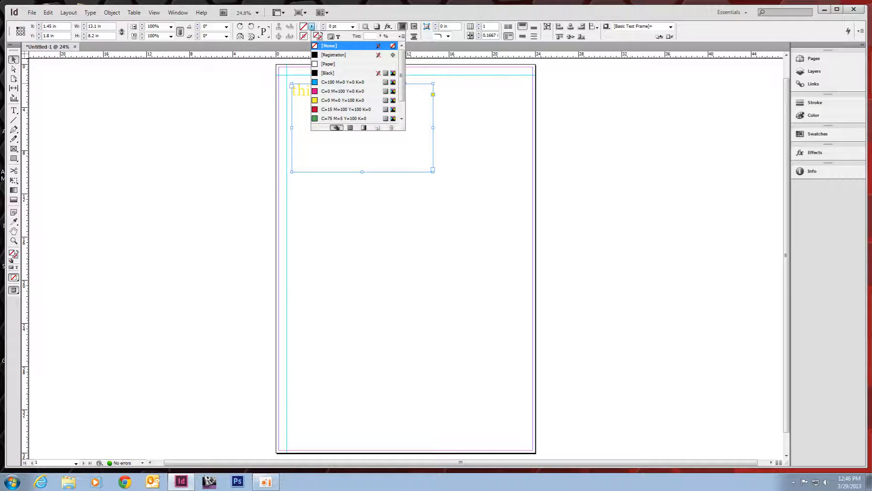
click(344, 109)
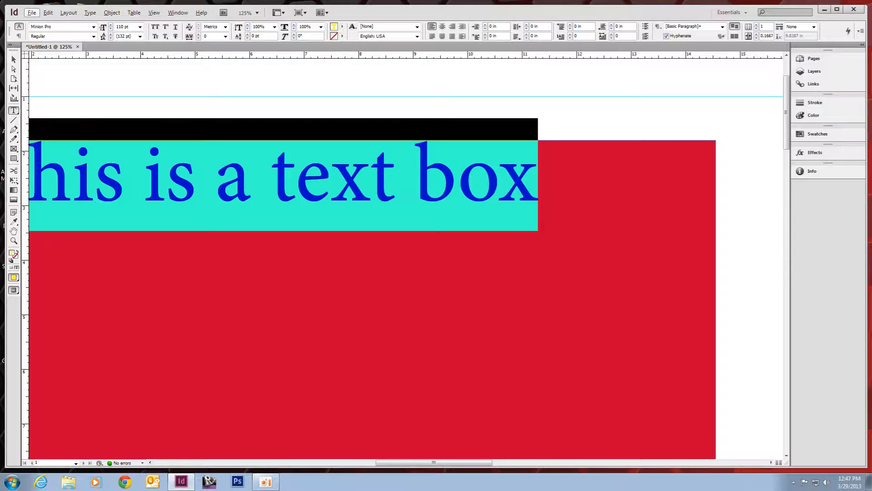
Apply the yellow swatch to the text inside the red frame
click(335, 37)
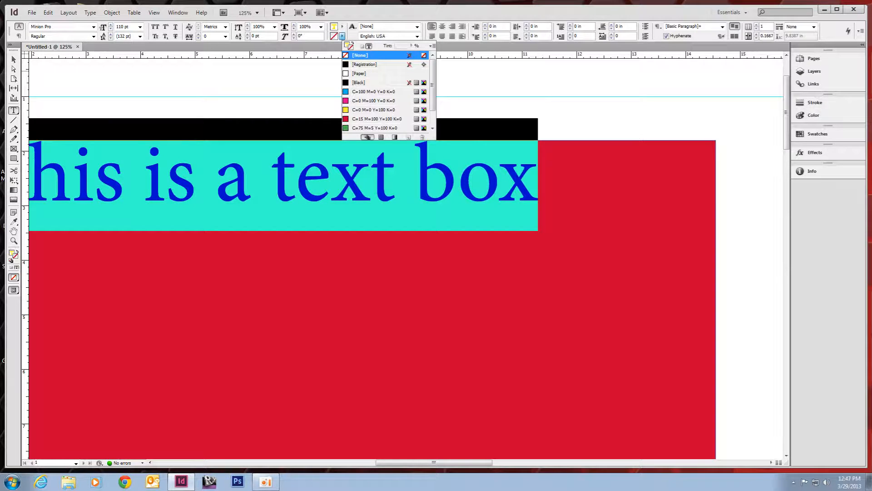
click(373, 72)
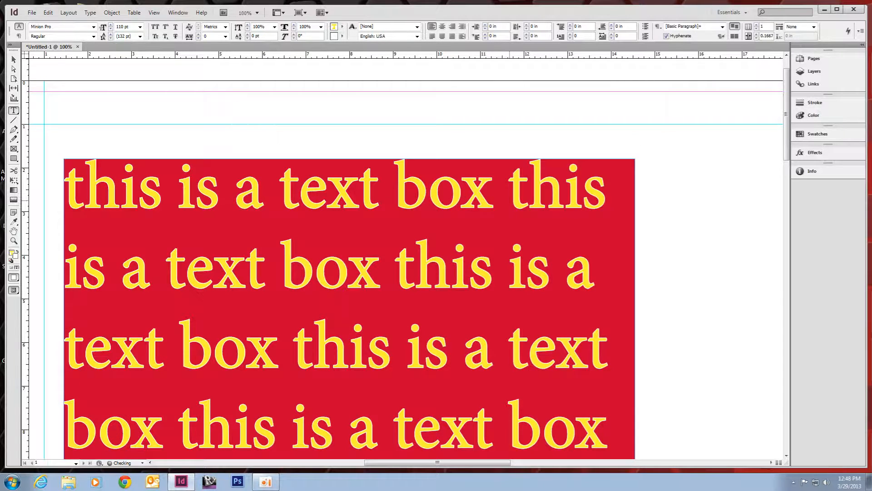
scroll(down, 3)
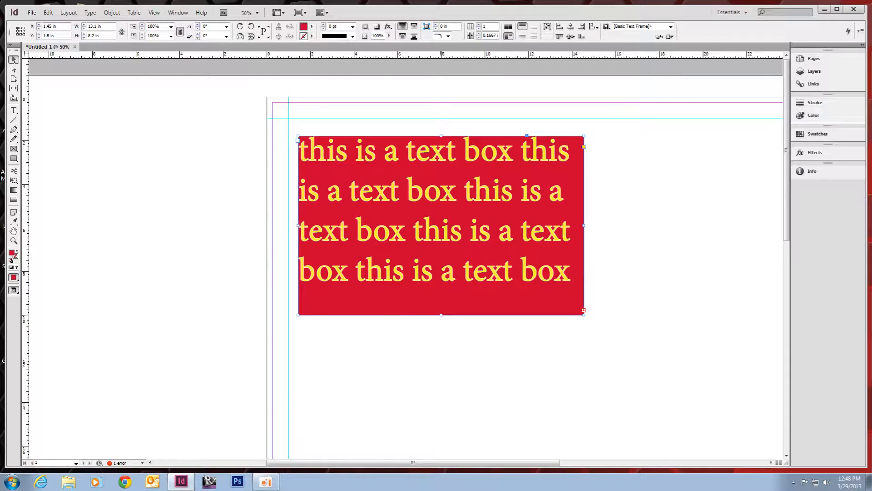
Shorten the red frame to four lines and add an unfilled frame below with the yellow text
drag(441, 313, 441, 391)
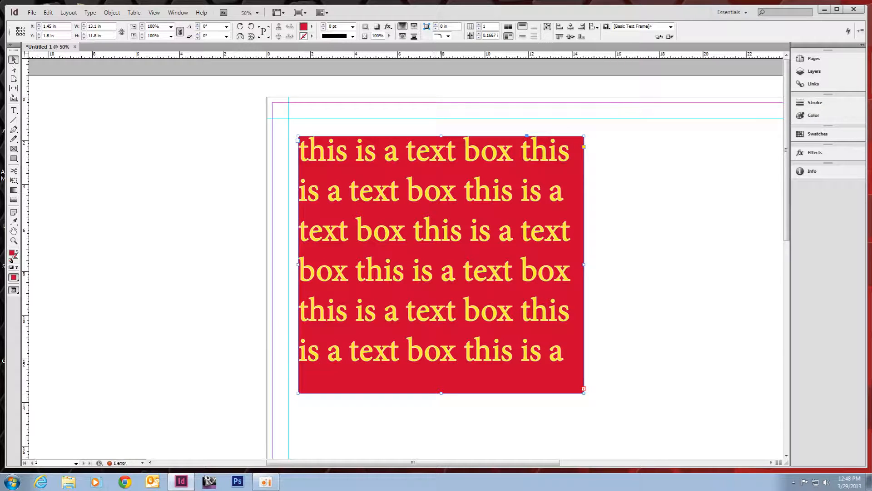
drag(441, 391, 441, 446)
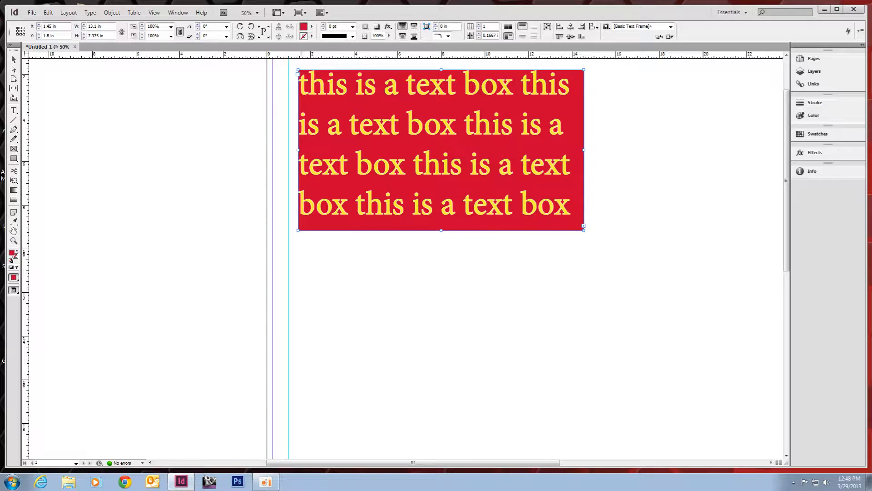
drag(299, 255, 584, 438)
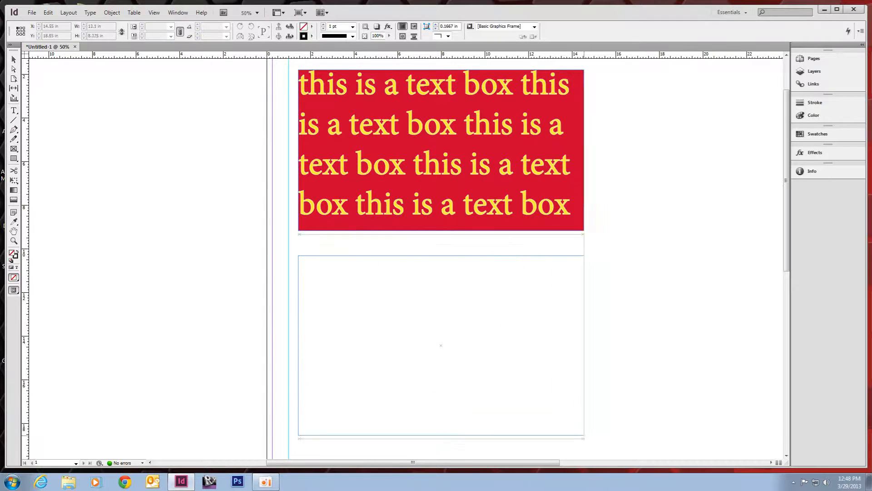
click(440, 345)
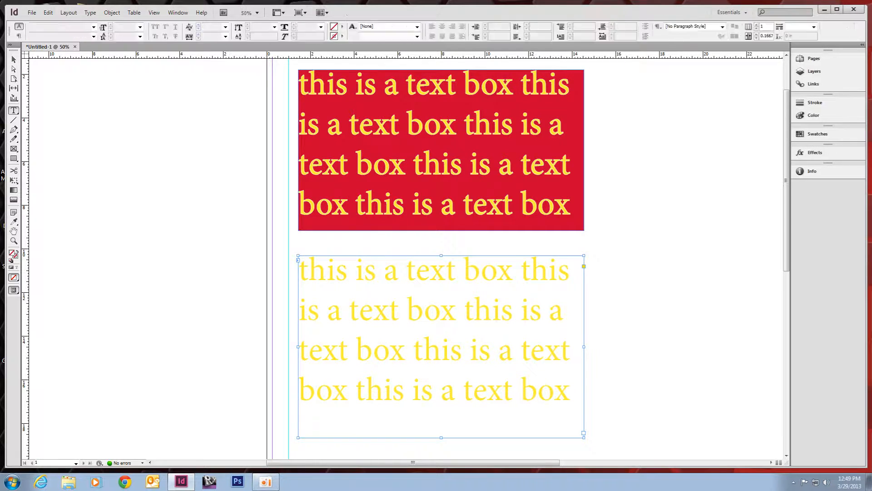
click(455, 124)
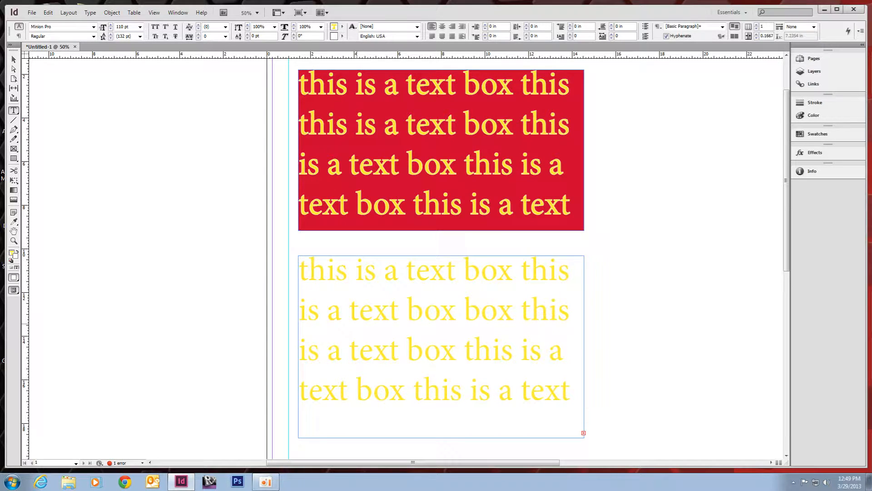
scroll(down, 3)
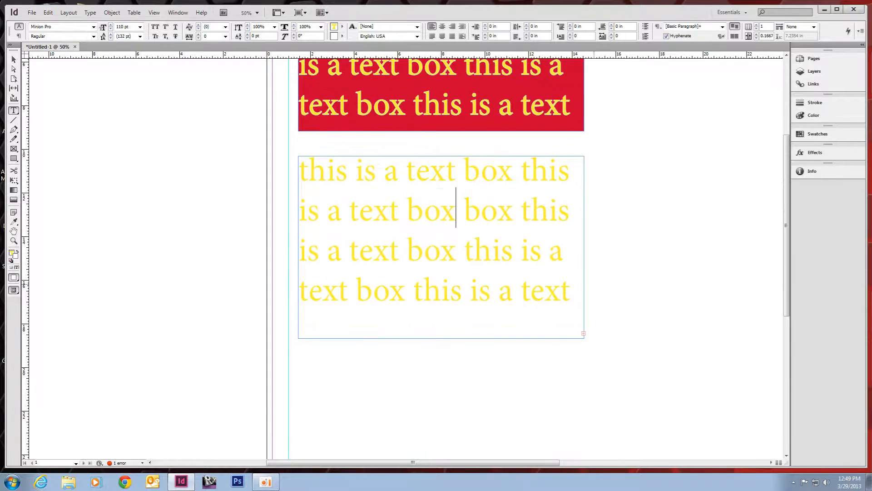
Zoom out and draw a third empty frame below the two yellow-text frames
scroll(down, 3)
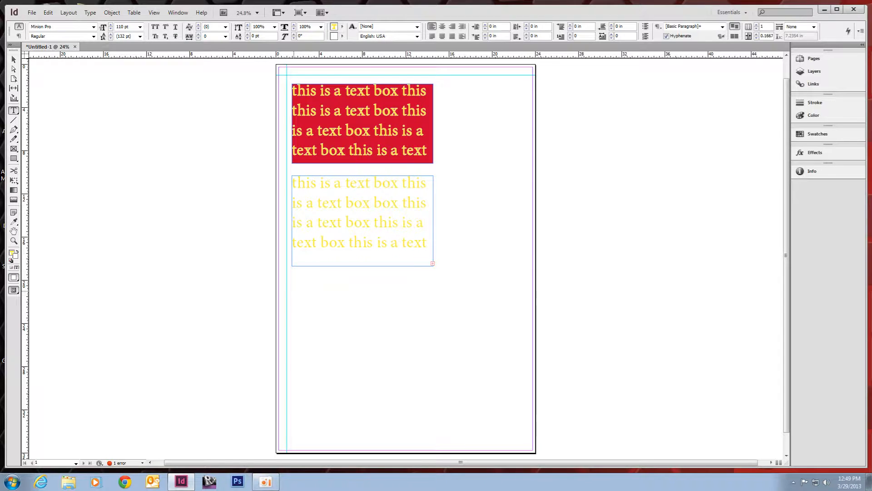
drag(292, 292, 459, 423)
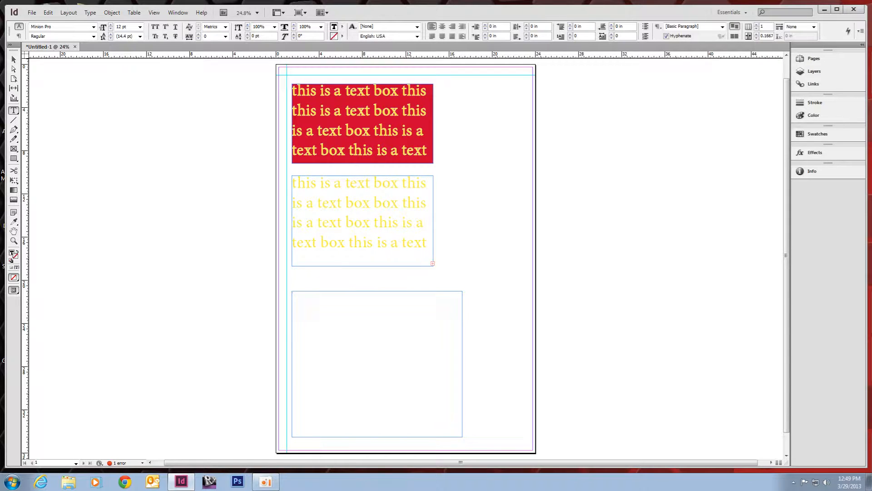
click(32, 12)
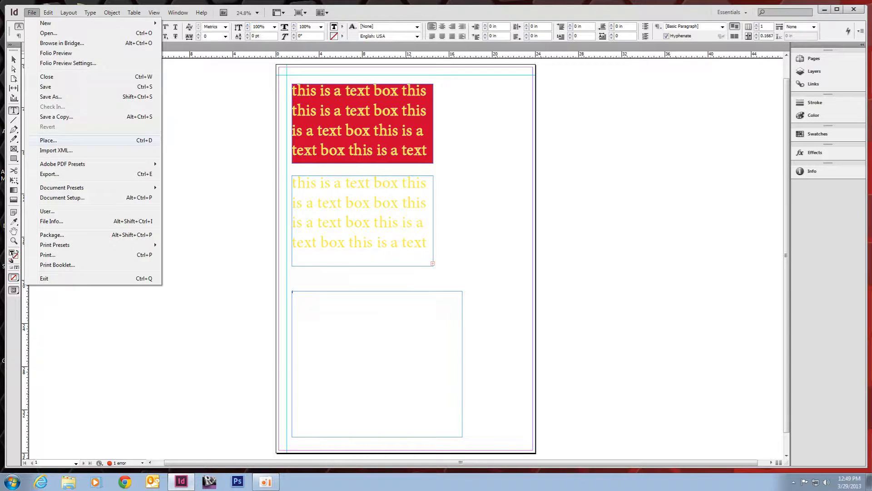
Place the 'sample text' Word document from the Desktop into the bottom frame
click(49, 140)
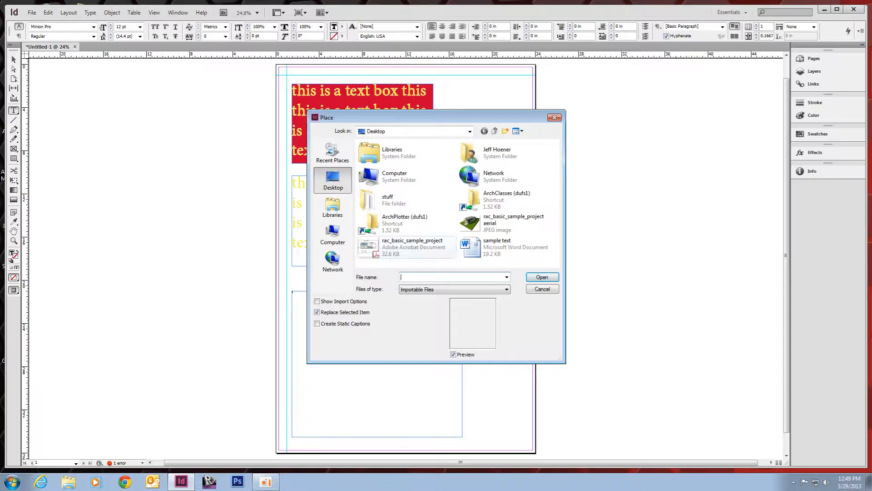
click(506, 246)
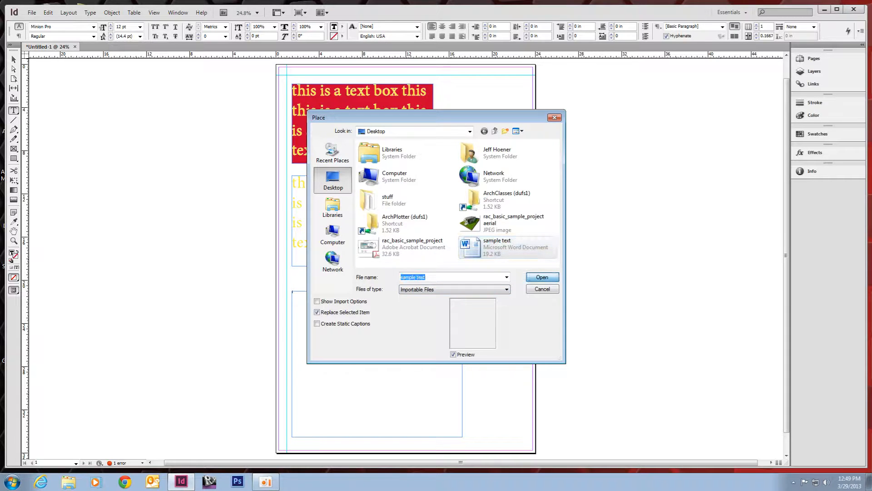
click(540, 277)
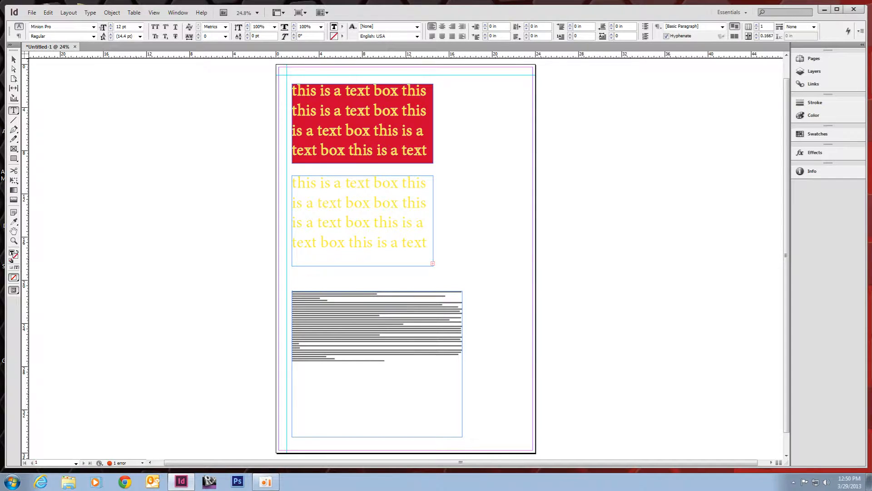
Create a new colour swatch mixing Cyan 32, Magenta 69, Yellow 74, Black 0
click(349, 27)
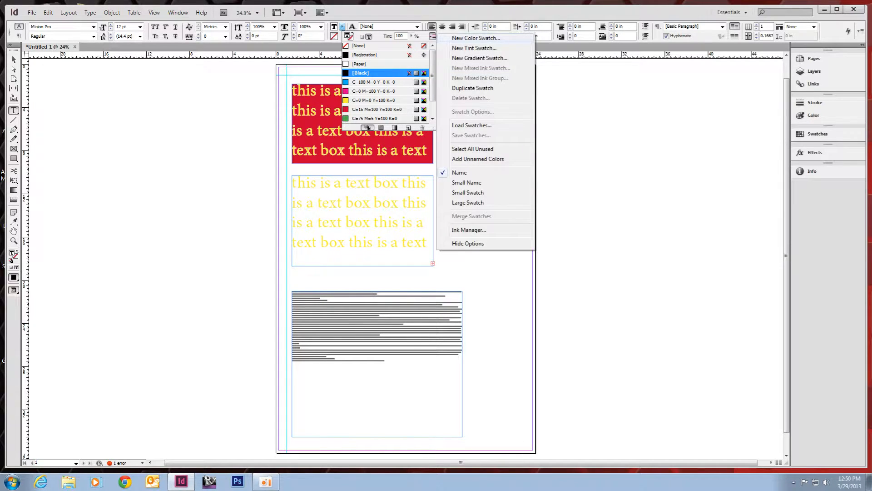
click(475, 38)
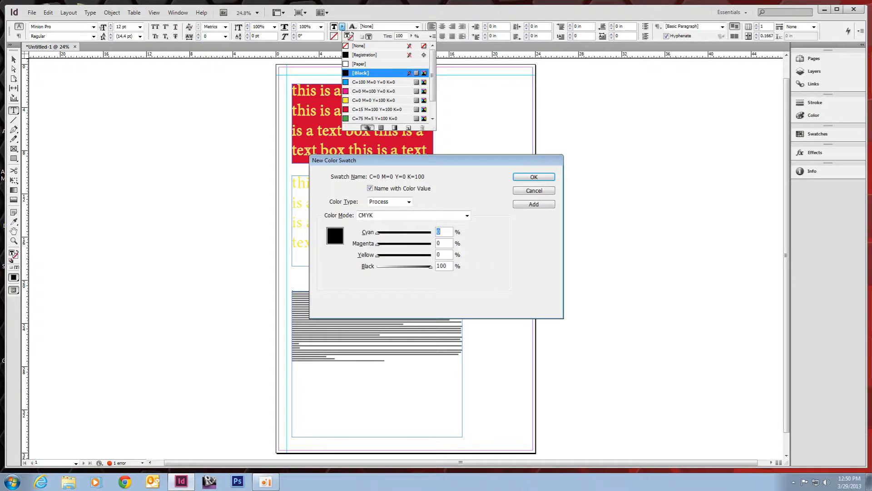
drag(376, 232, 394, 232)
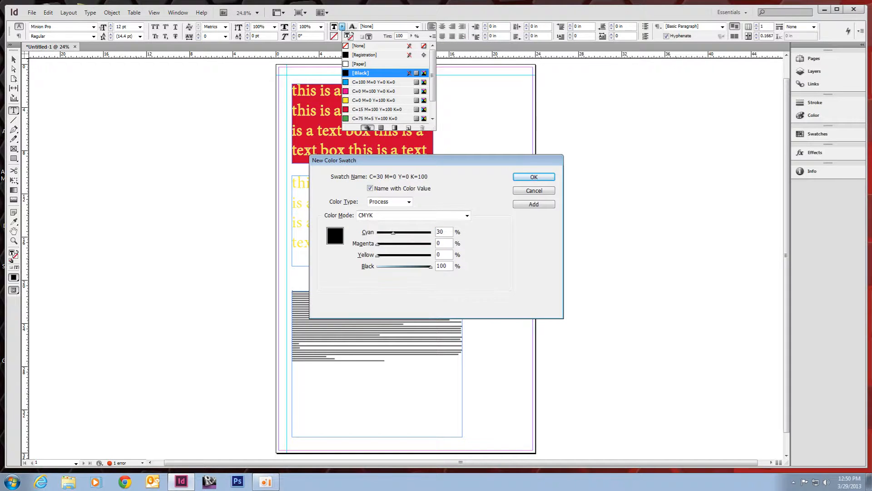
text(35)
text(0)
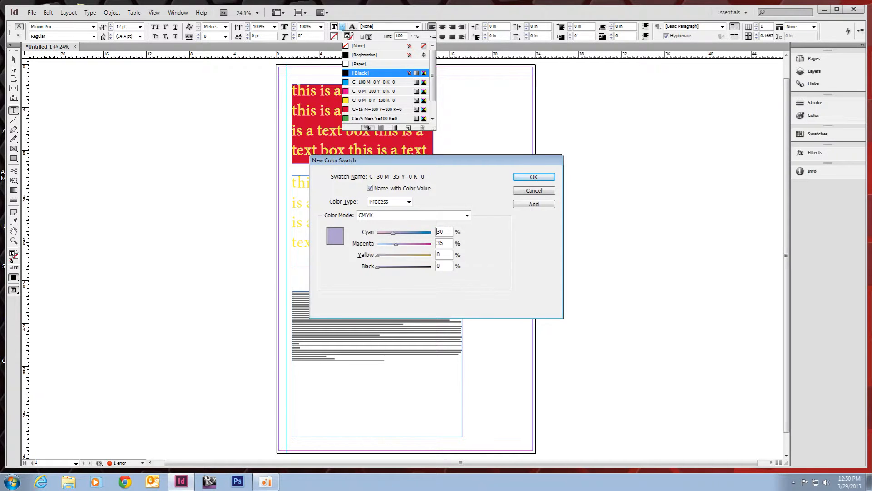
text(74)
click(445, 243)
text(69)
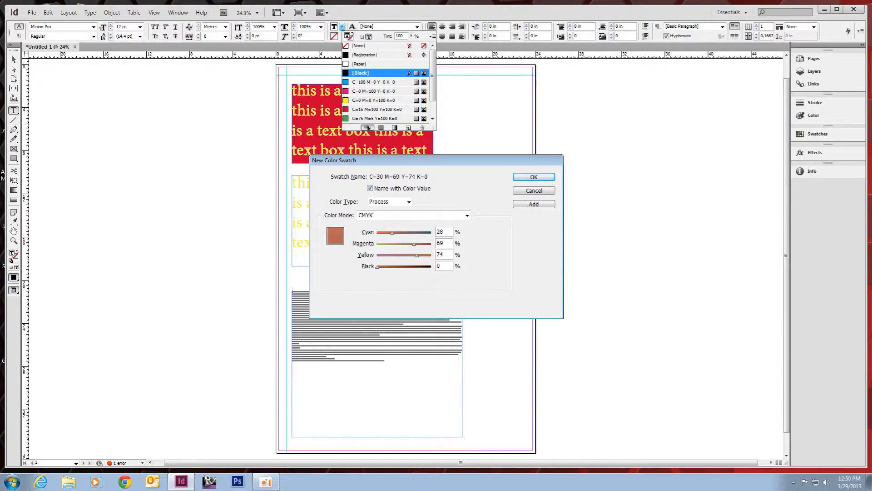
drag(392, 233, 396, 232)
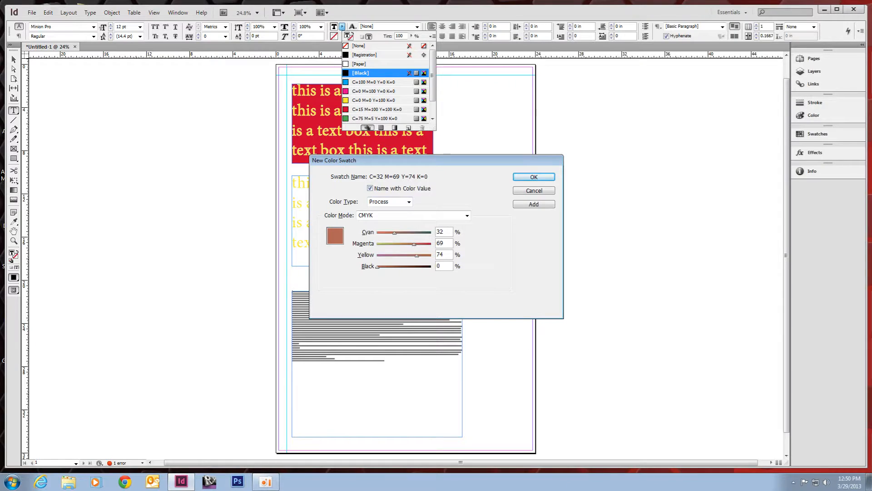
Name the C32 M69 Y74 K0 swatch 'sample color' and save it
click(369, 189)
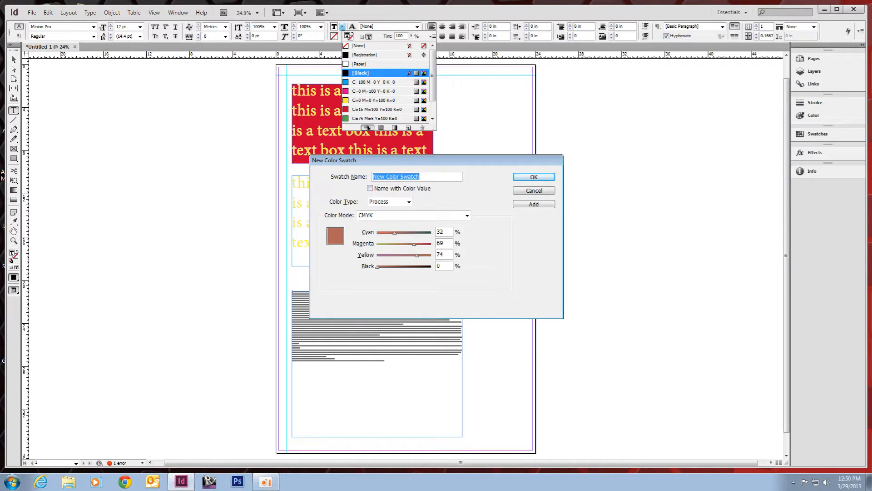
text(sample color)
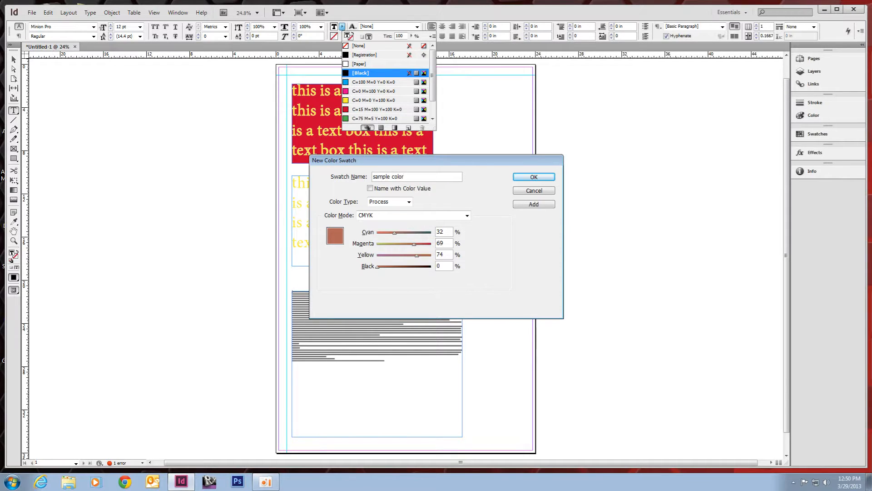
click(532, 176)
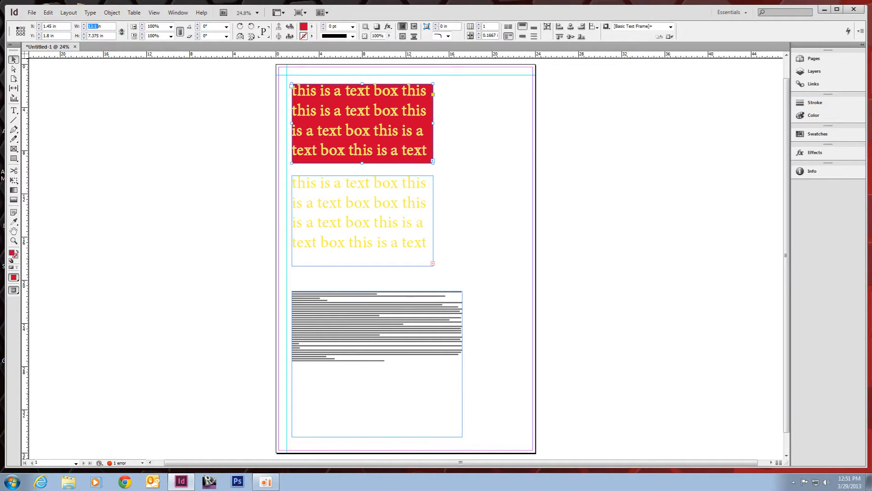
Keep the red frame's 13-inch width and set its height to 8 inches
key(Tab)
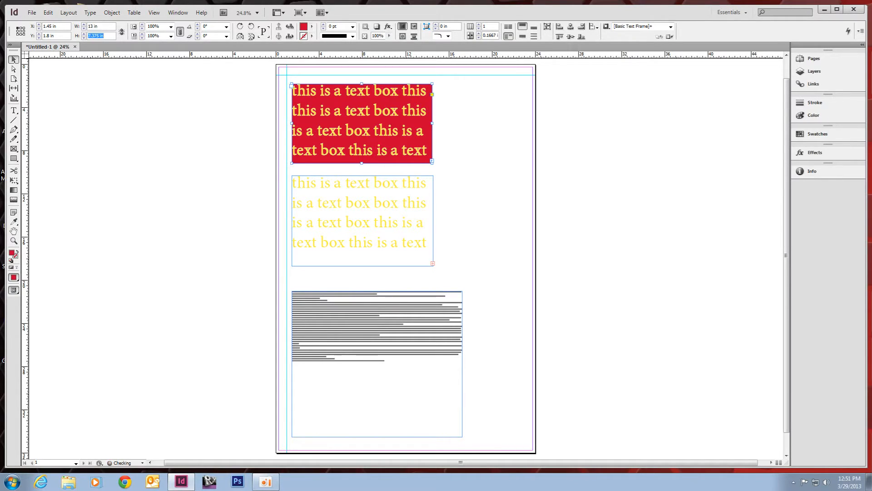
text(8)
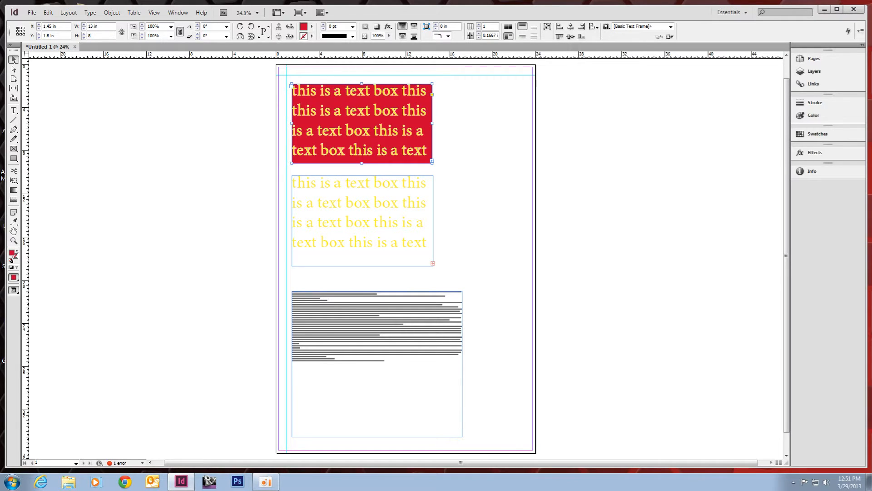